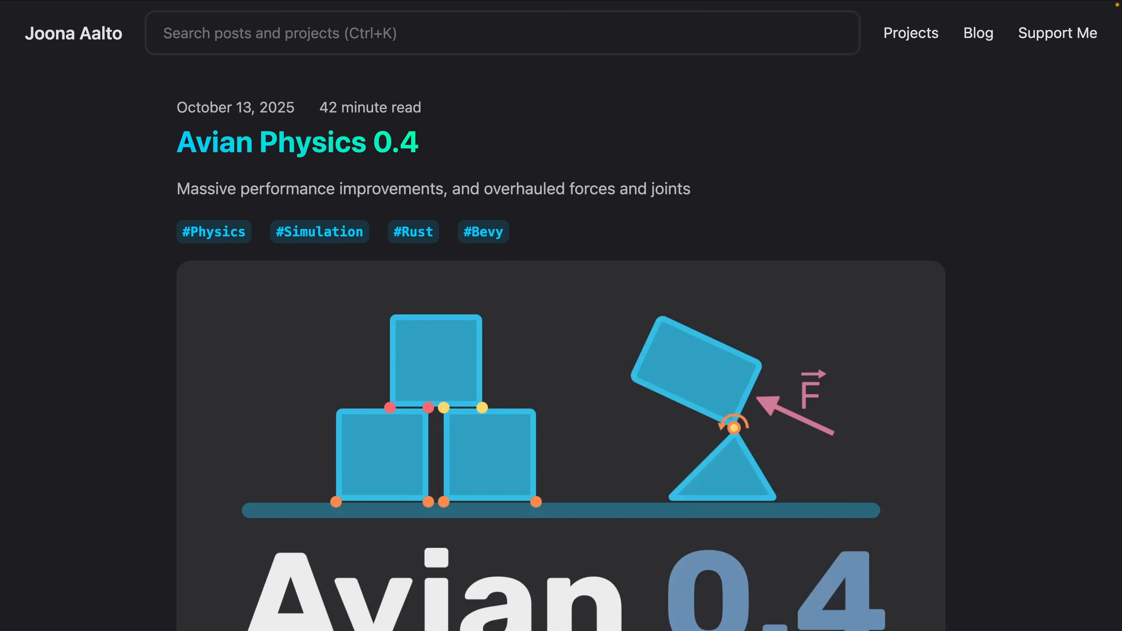
Bring up the Avian Physics 0.4 release post with its header image.
left_click(482, 232)
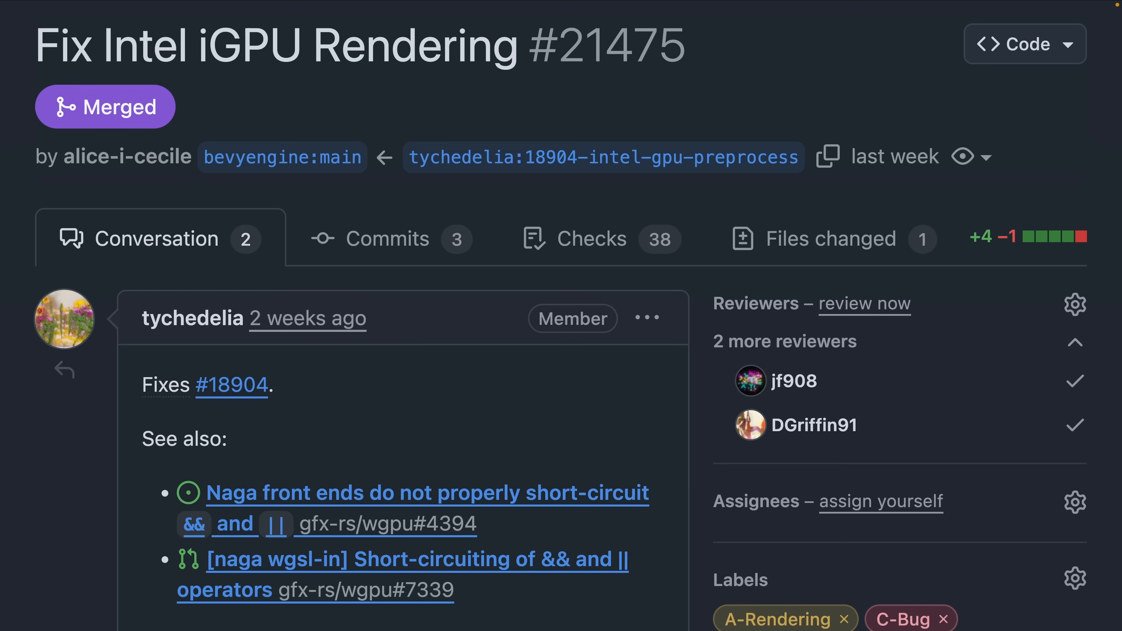
Scroll through the Conversation of PR #21475 'Fix Intel iGPU Rendering'.
scroll("down", 3)
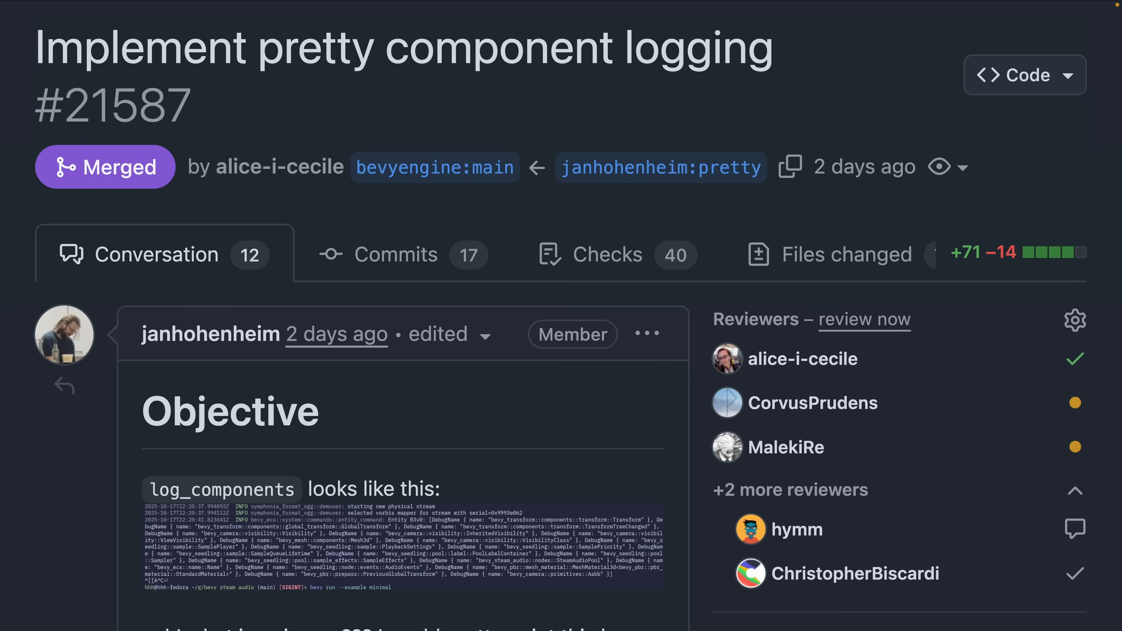
Scroll PR #21587's description down to the newline-formatted log output and back up.
scroll("down", 3)
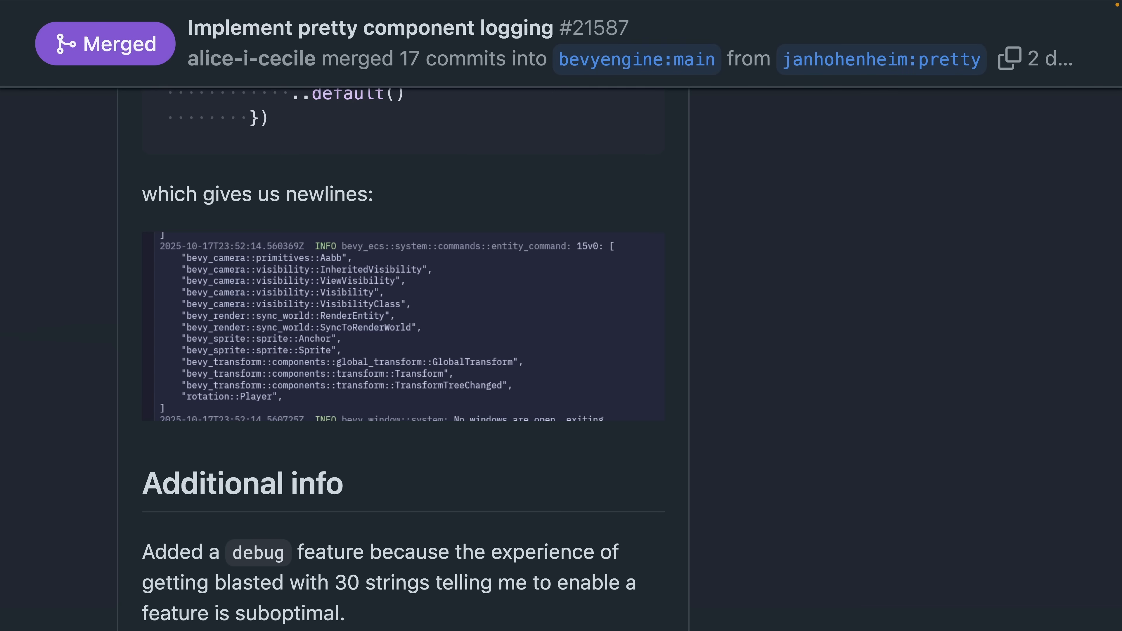
scroll("up", 3)
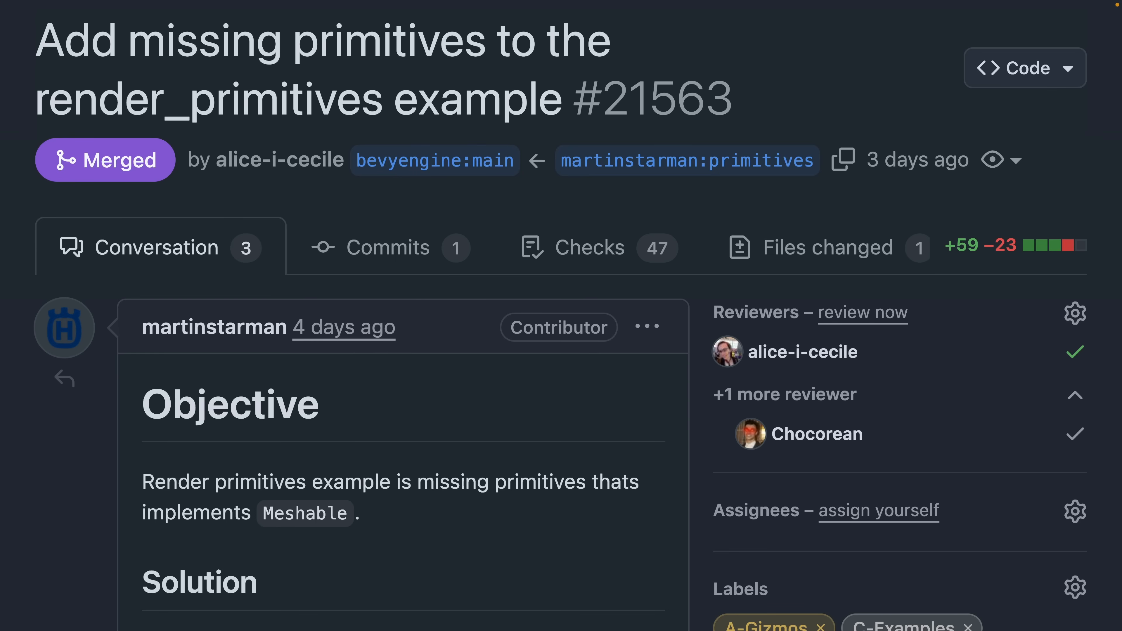
Scroll through the description of PR #21563 adding missing render primitives.
scroll("down", 3)
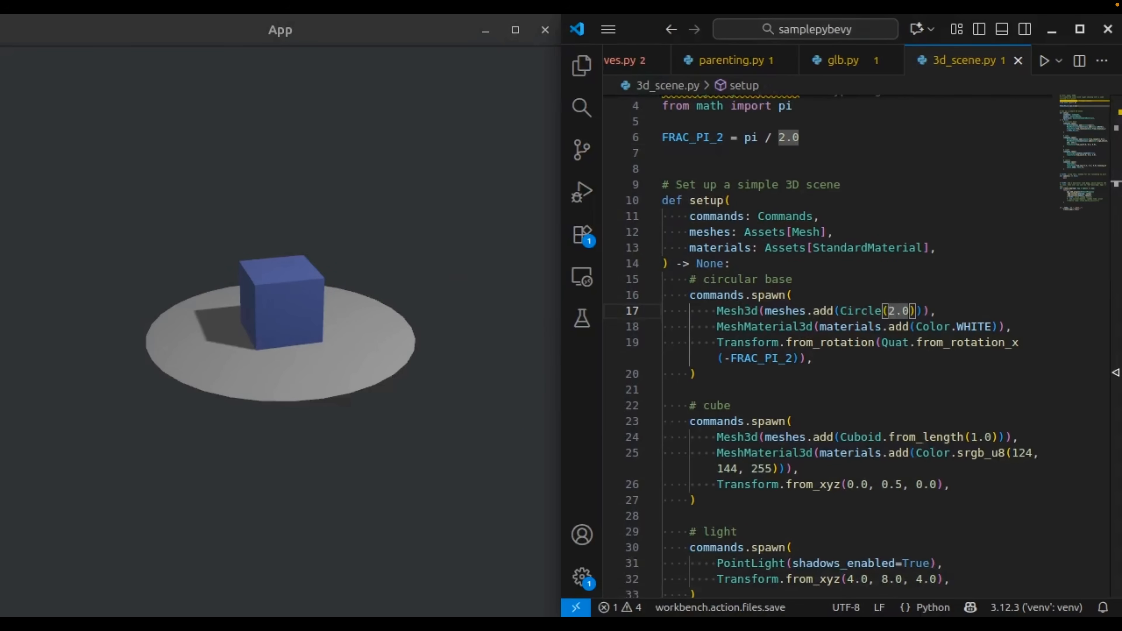
Change the base radius in Circle(2.0) to 3.0 in 3d_scene.py.
type("3.0")
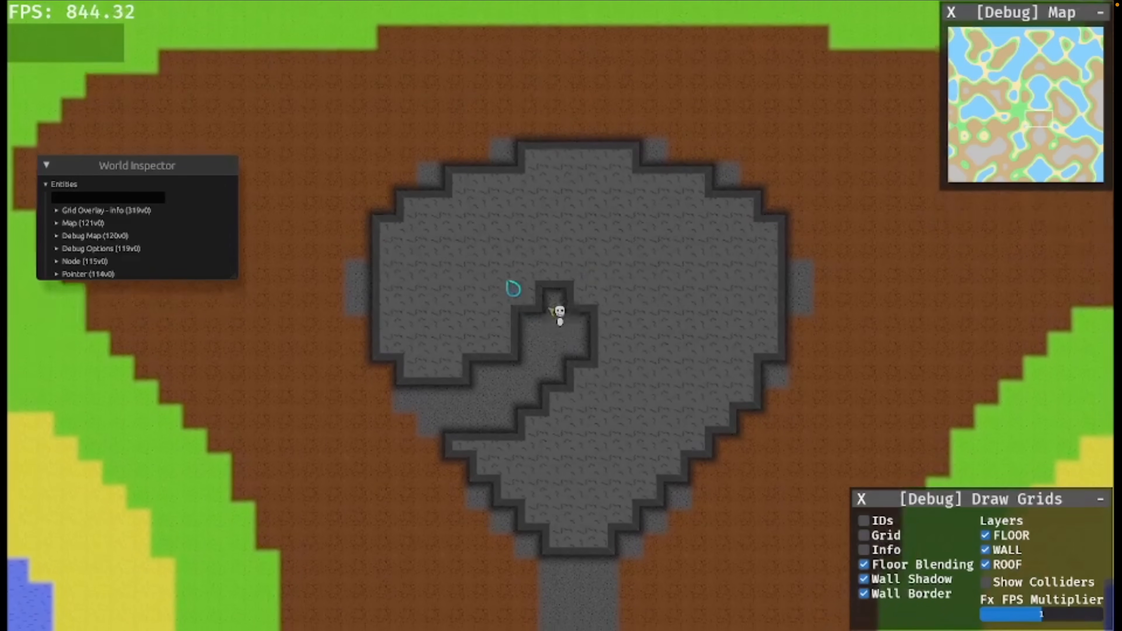
Switch to the tile-map cave demo with its World Inspector and debug grid panels.
left_click(985, 582)
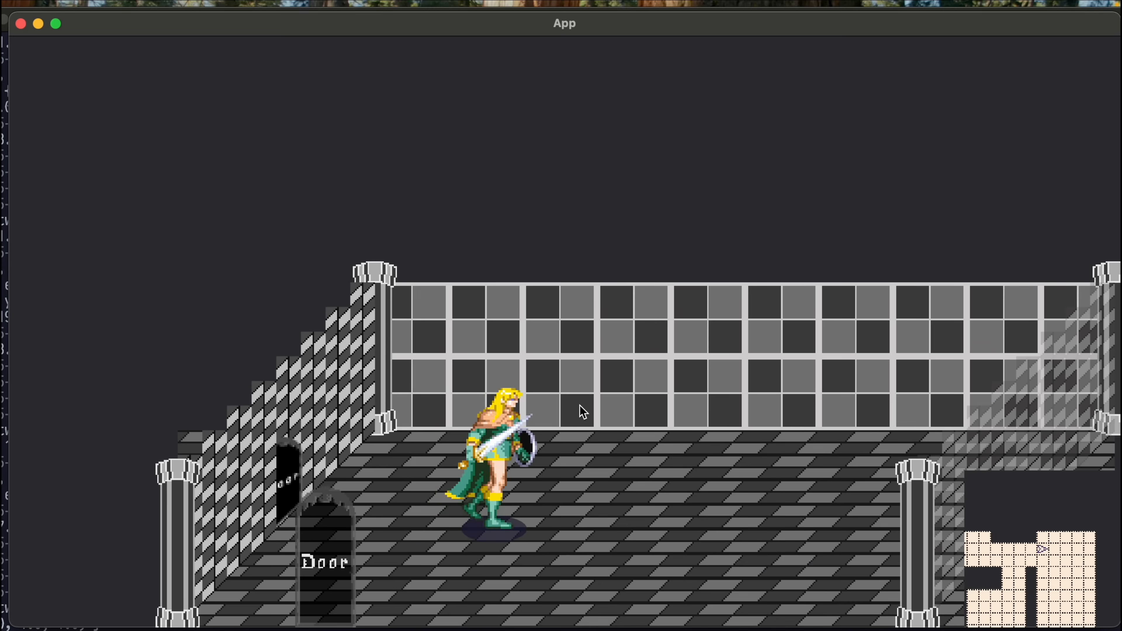
Move the sword-wielding warrior left beside the dungeon door.
key("Left")
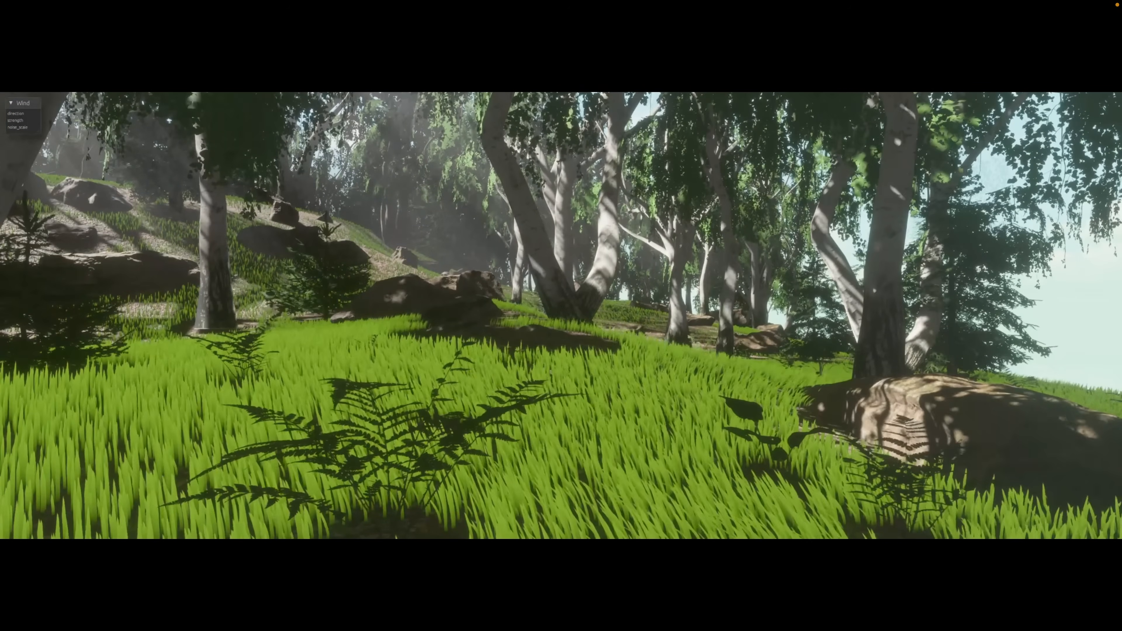
mouse_move(561, 316)
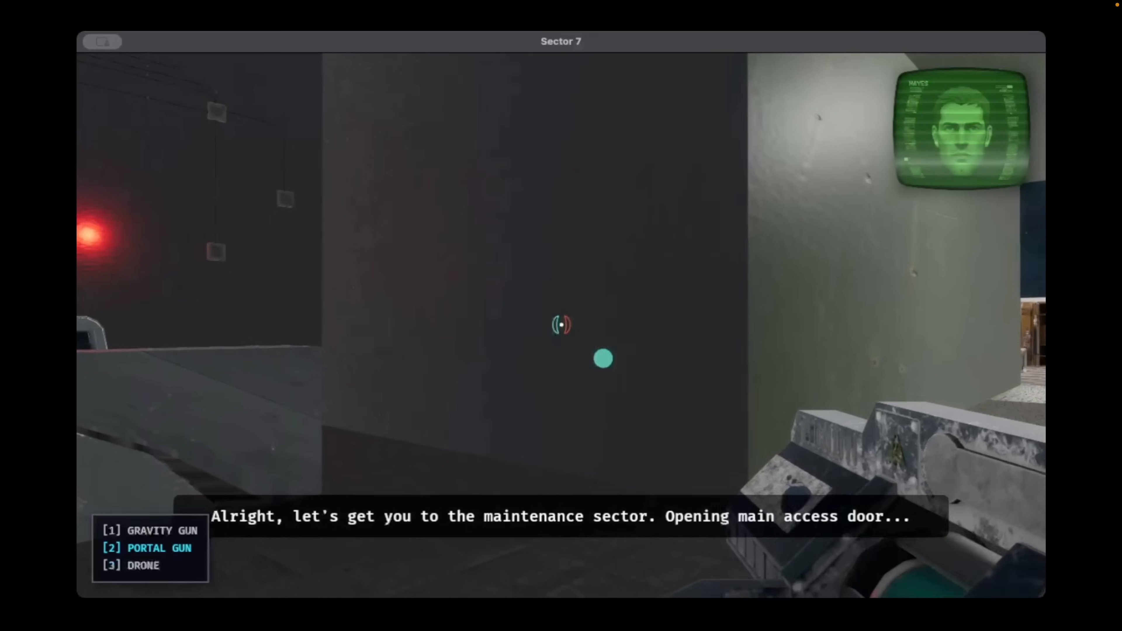
left_click(561, 325)
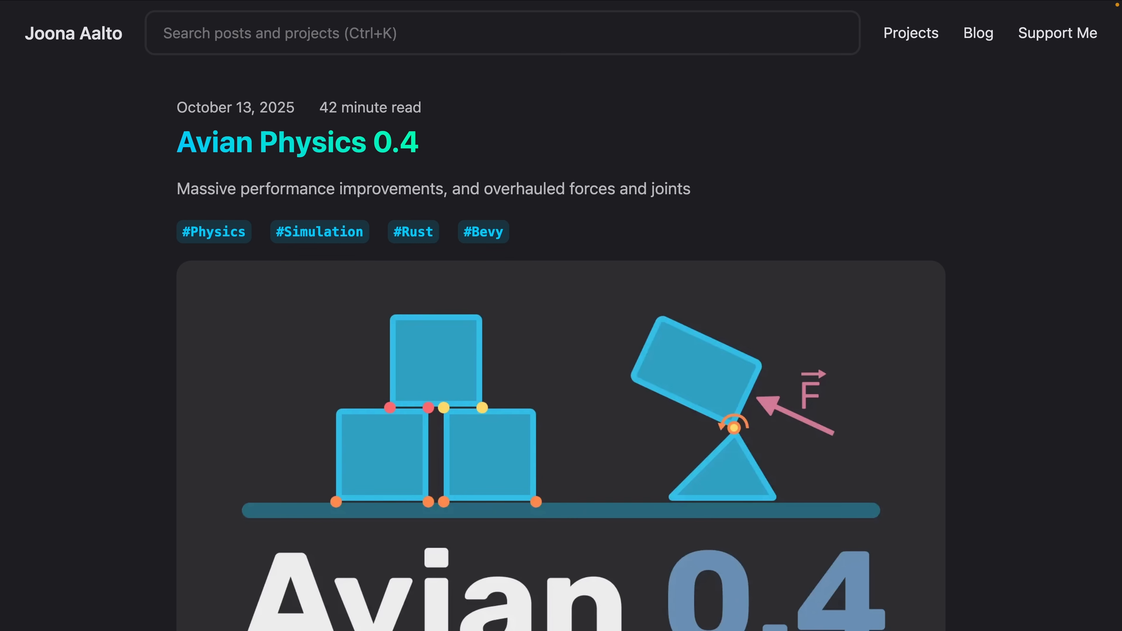
mouse_move(83, 279)
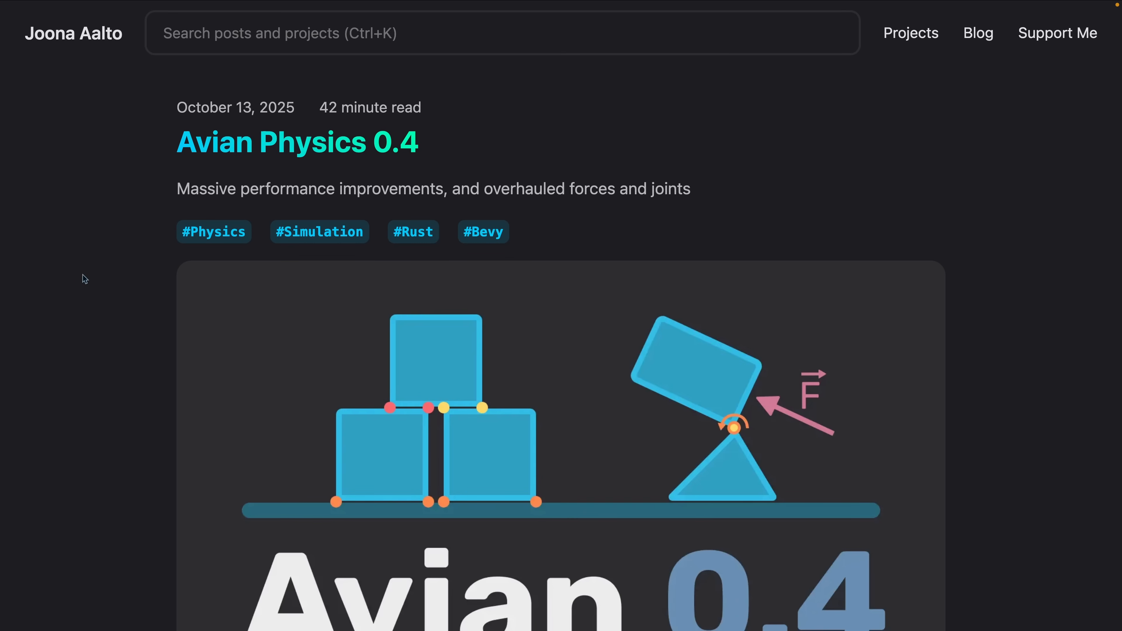
Scroll the Avian Physics 0.4 post down to the graph coloring explanation.
scroll("down", 3)
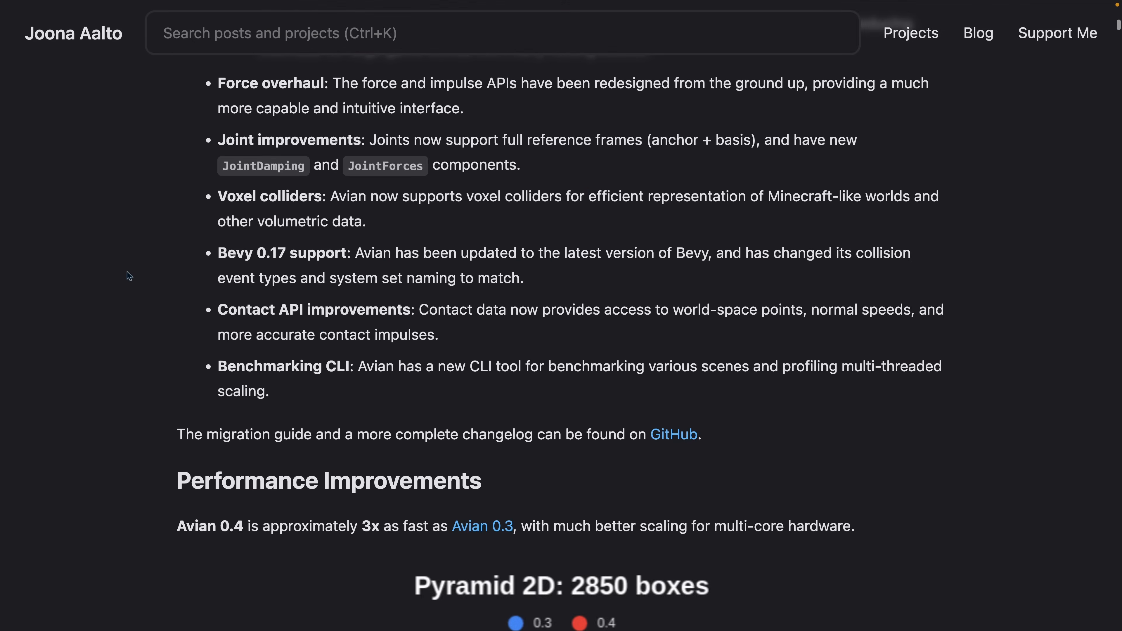
scroll("down", 3)
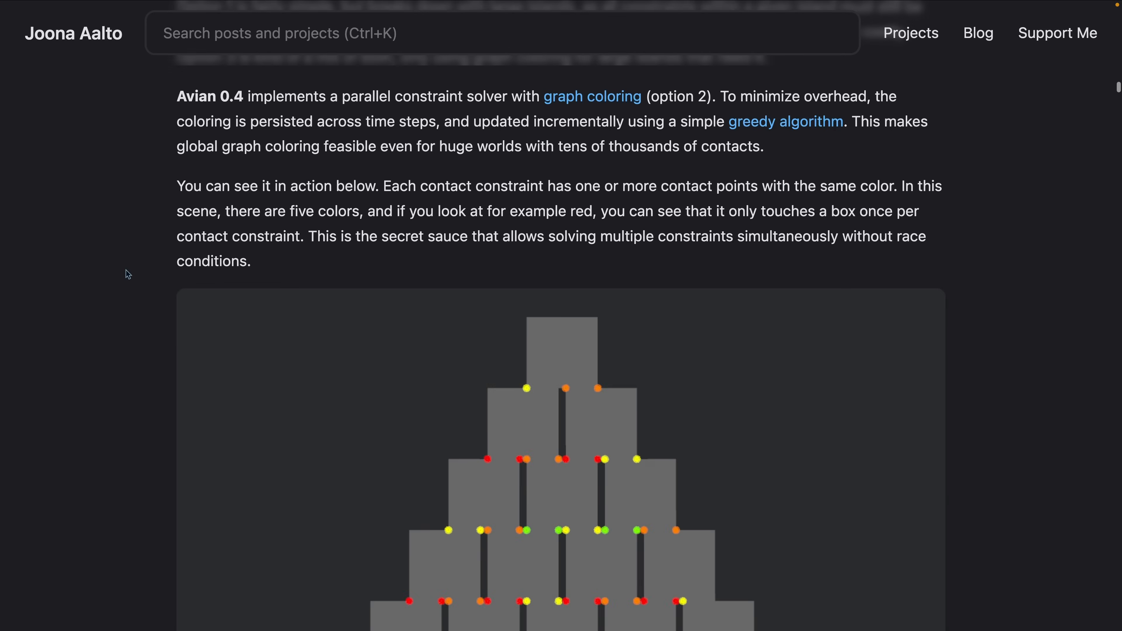
scroll("down", 3)
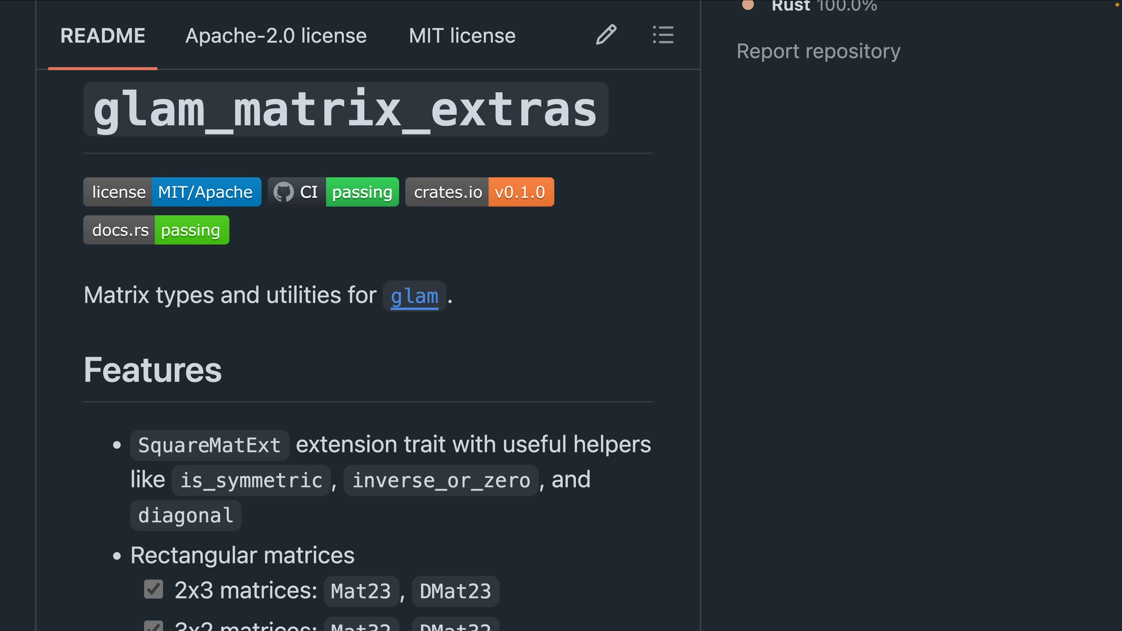
Scroll the glam_matrix_extras README down to its features list.
scroll("down", 3)
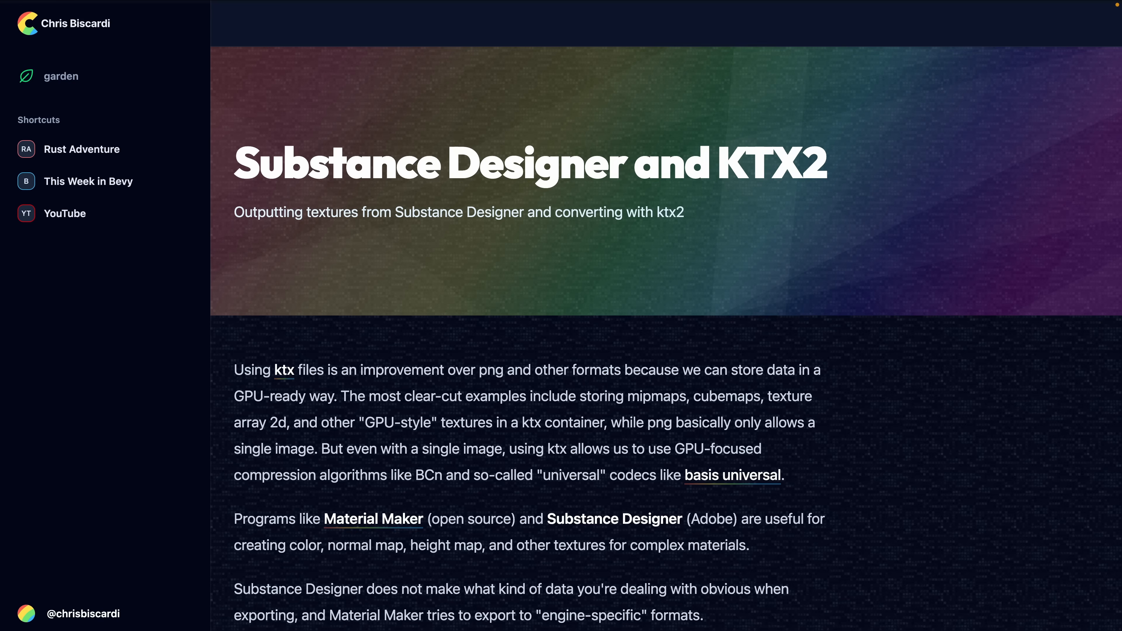
Scroll the Substance Designer and KTX2 post, then open Bevy Observer Filters at the PracticeEnemyPlugin code.
scroll("down", 3)
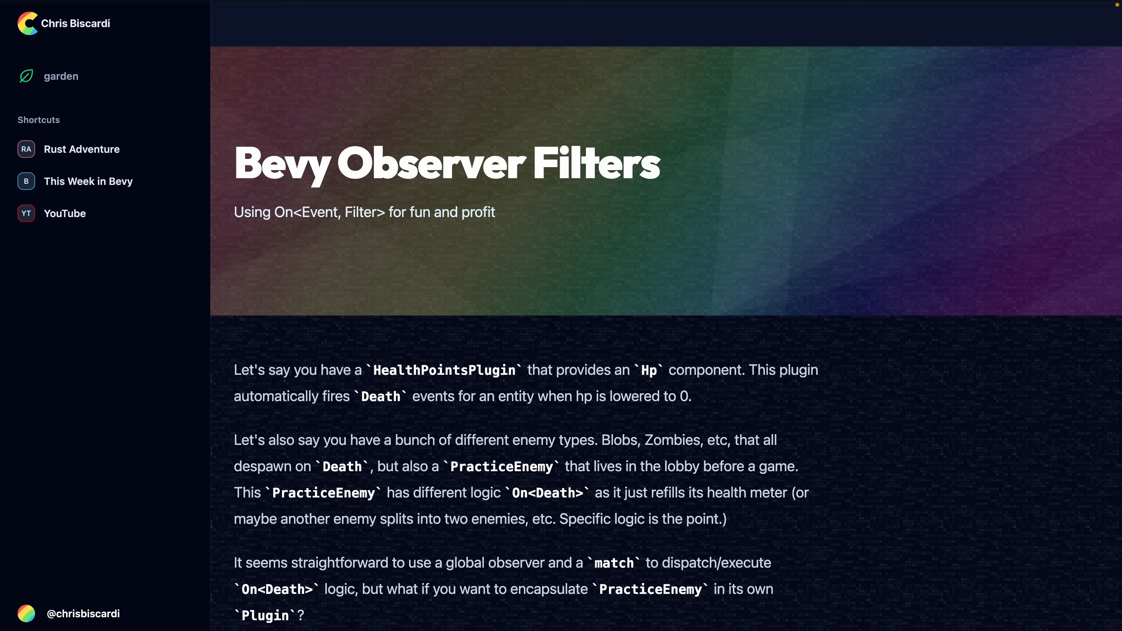
scroll("down", 3)
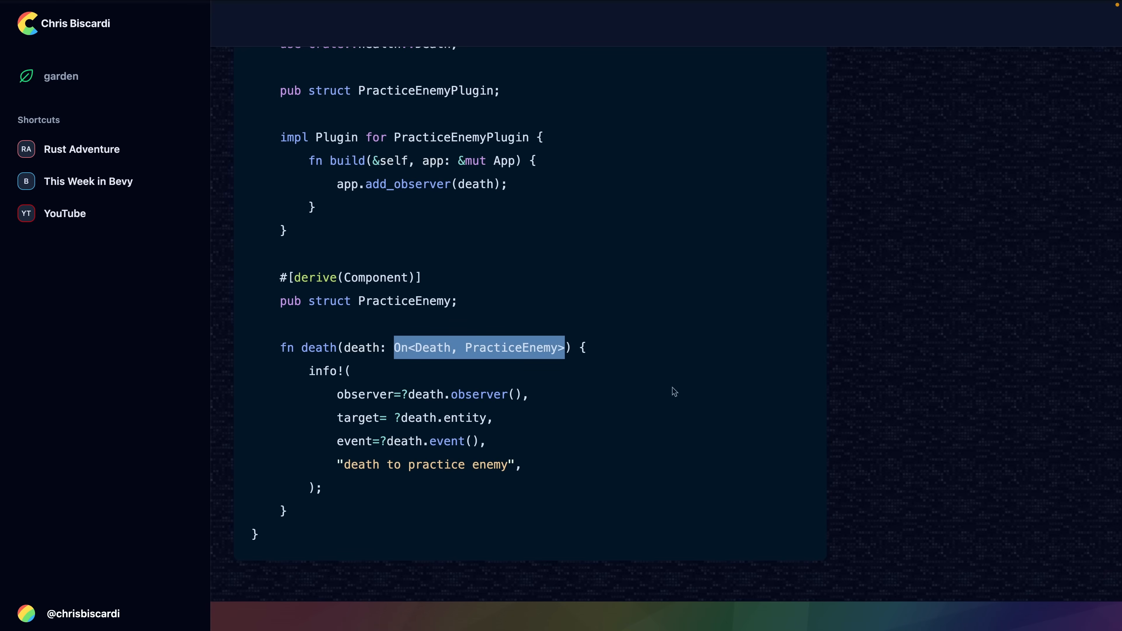
left_click(605, 347)
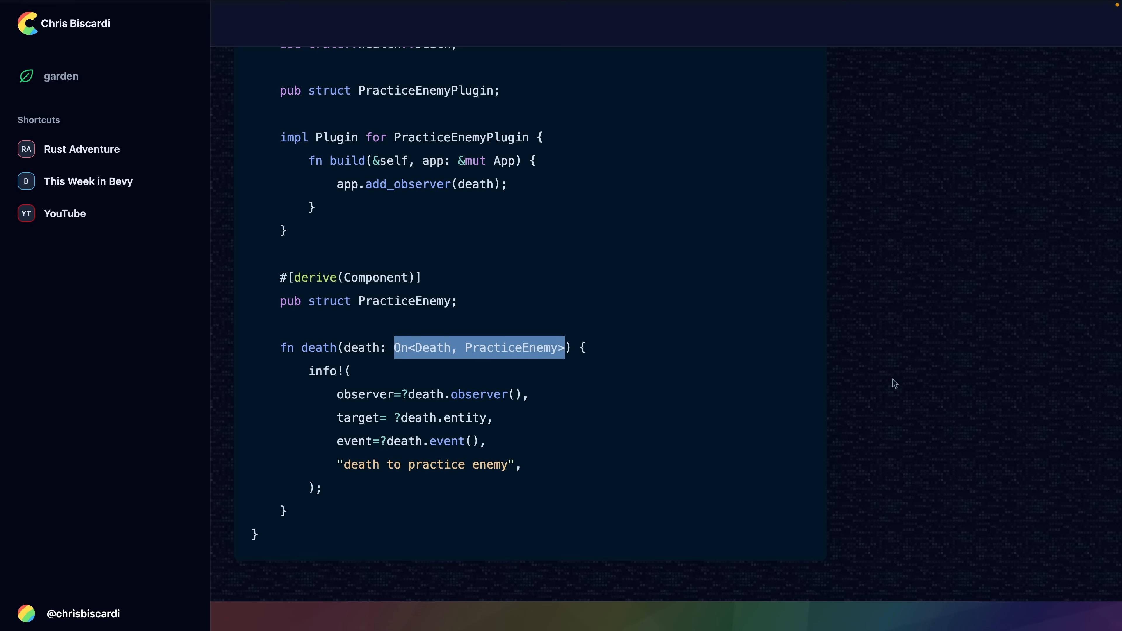
left_click(88, 181)
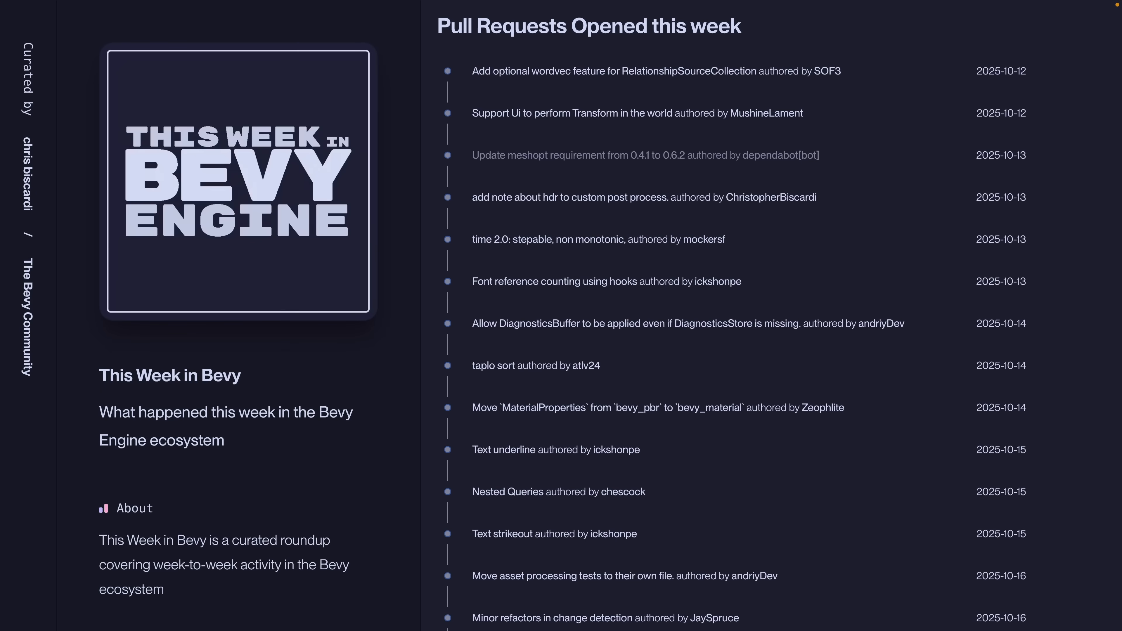